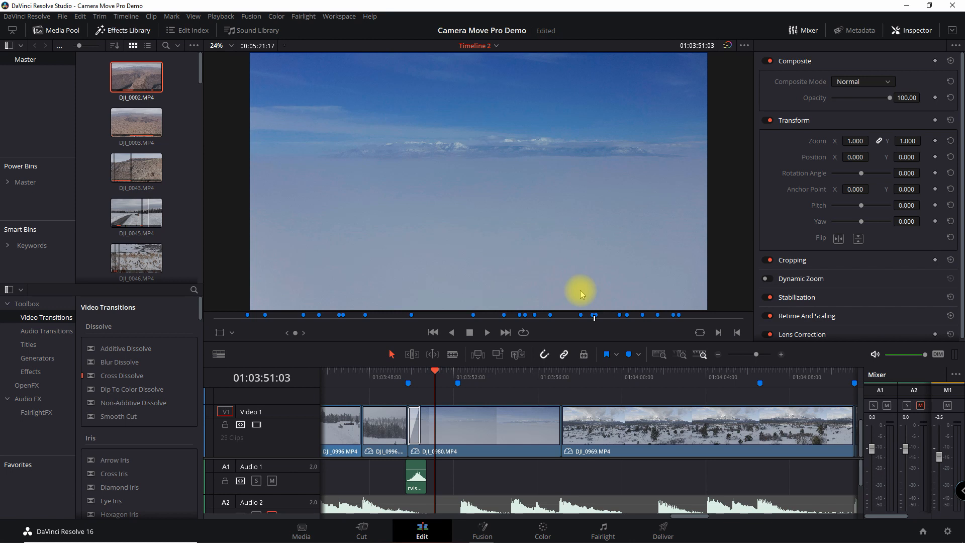
{"action": "mouse_move", "coordinate": [518, 428]}
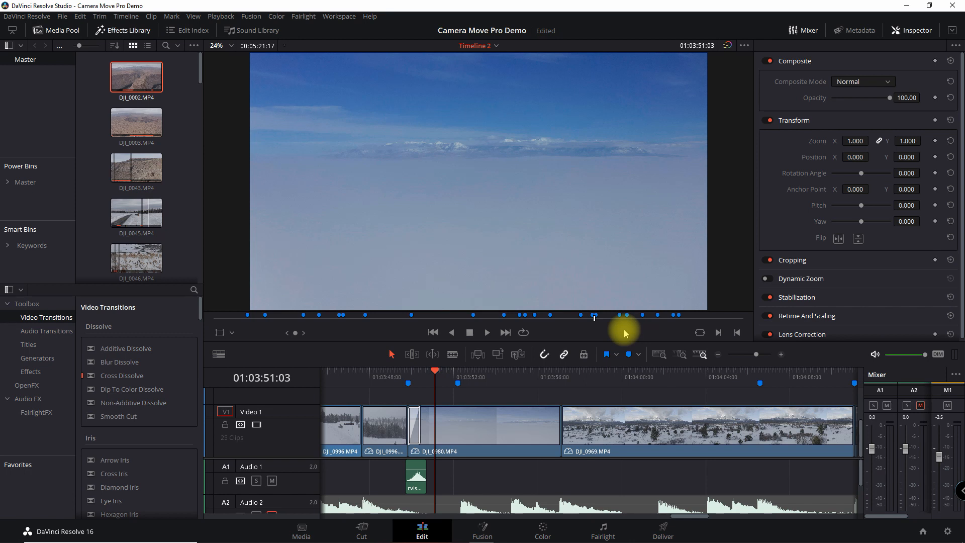
{"action": "mouse_move", "coordinate": [279, 137]}
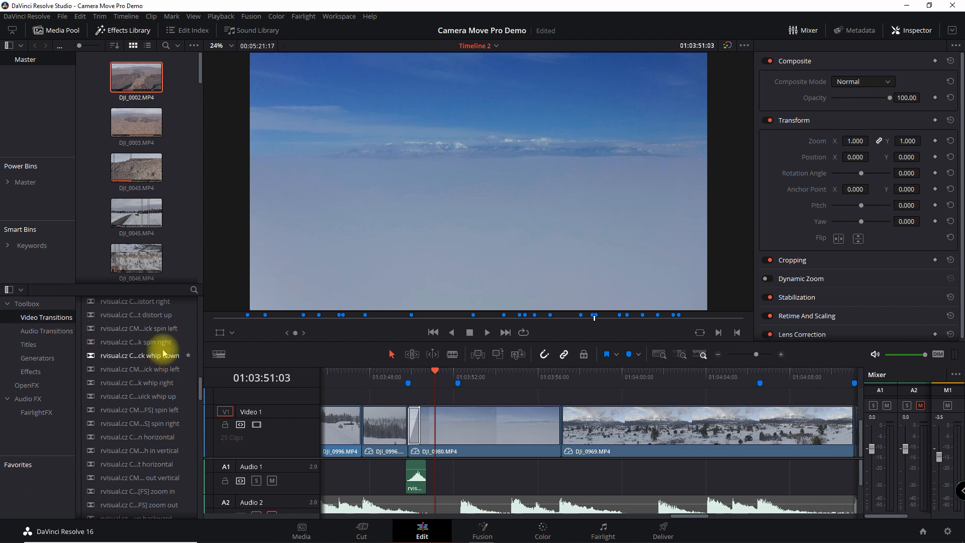
Scroll the Video Transitions list down to the rvisual.cz Camera Move Pro presets.
{"action": "scroll", "scroll_direction": "down", "scroll_amount": 3}
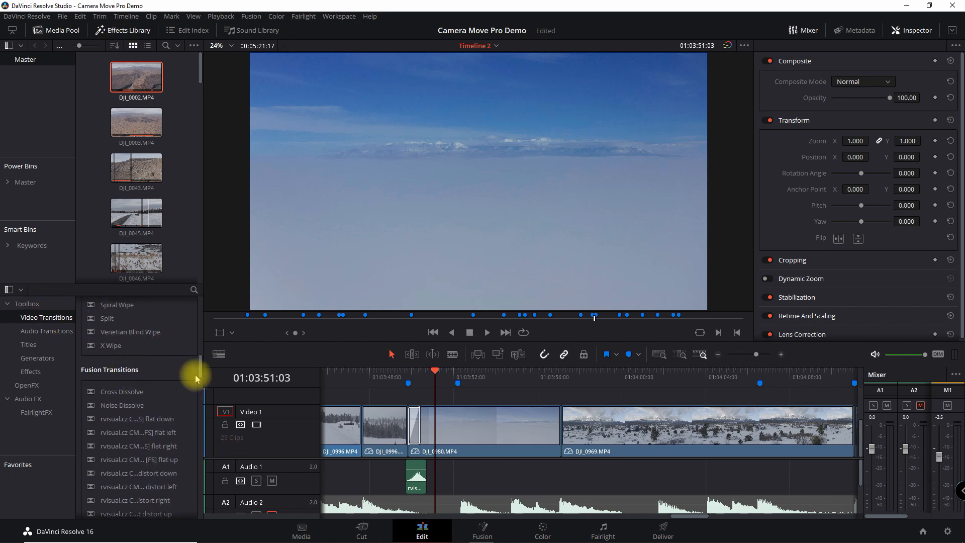
{"action": "scroll", "scroll_direction": "down", "scroll_amount": 3}
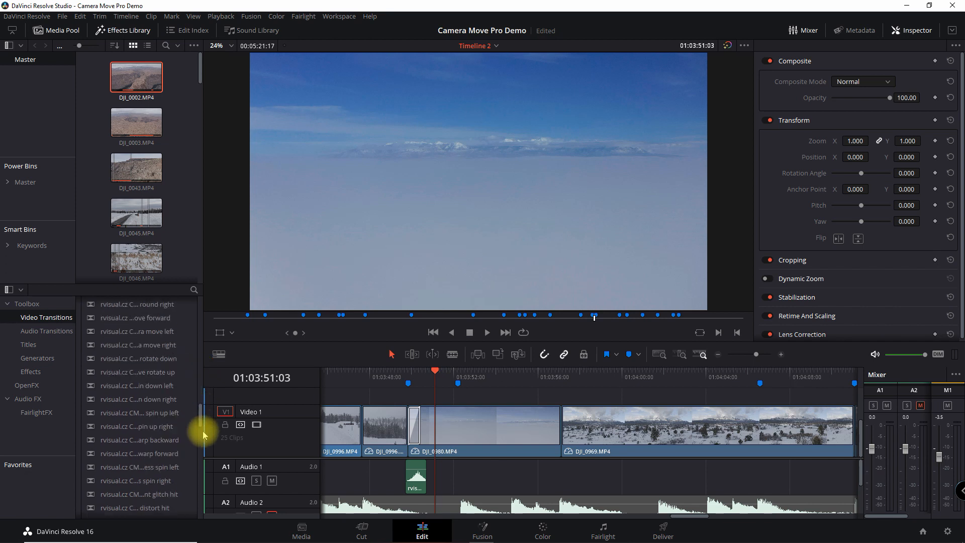
{"action": "scroll", "scroll_direction": "down", "scroll_amount": 3}
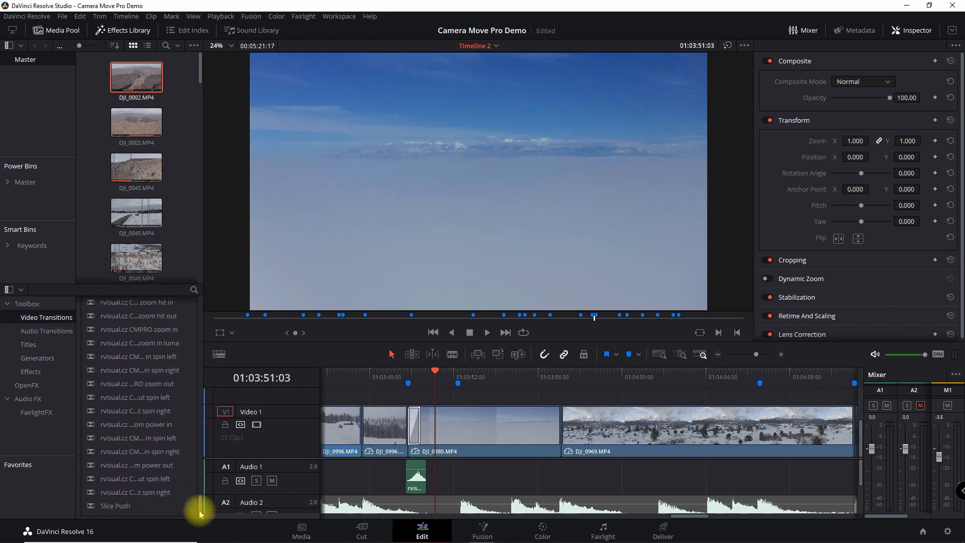
{"action": "mouse_move", "coordinate": [136, 383]}
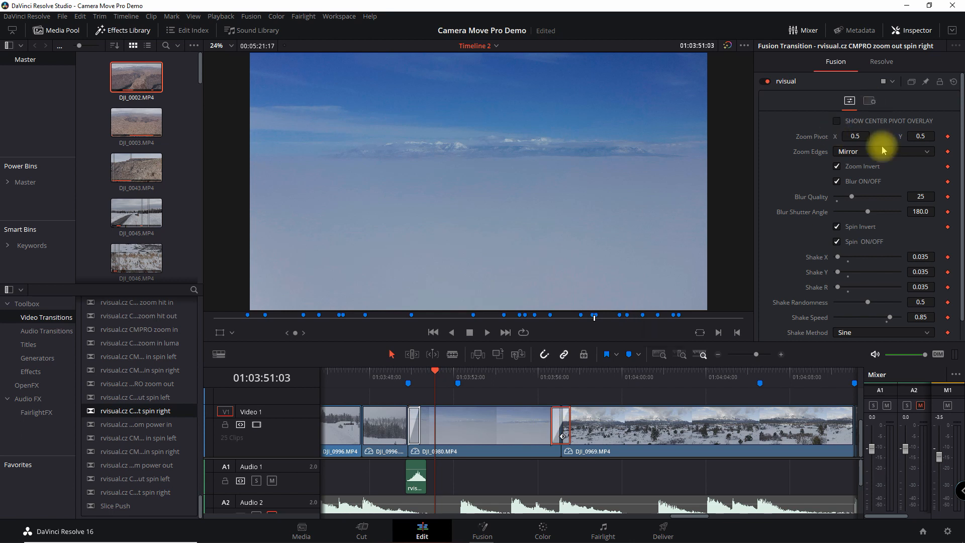
{"action": "mouse_move", "coordinate": [909, 91]}
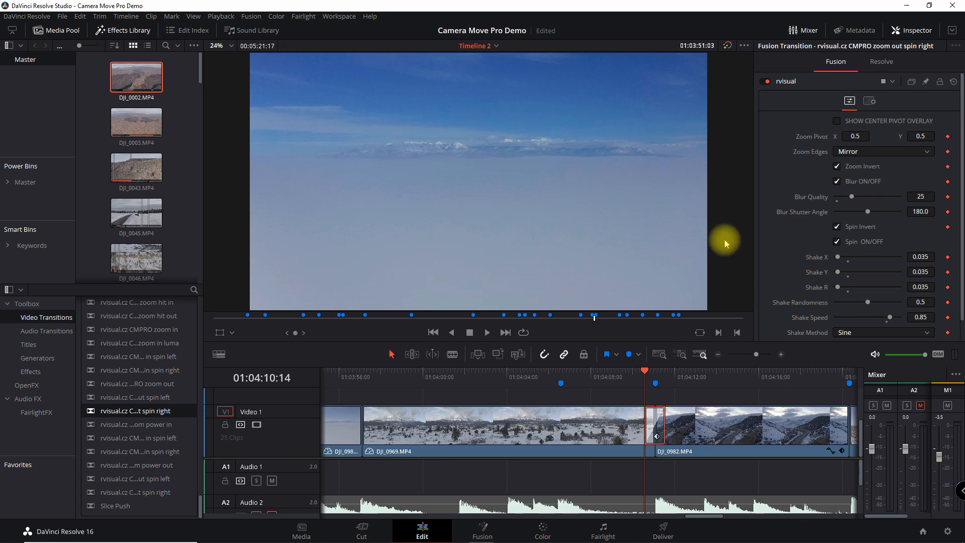
{"action": "mouse_move", "coordinate": [737, 328]}
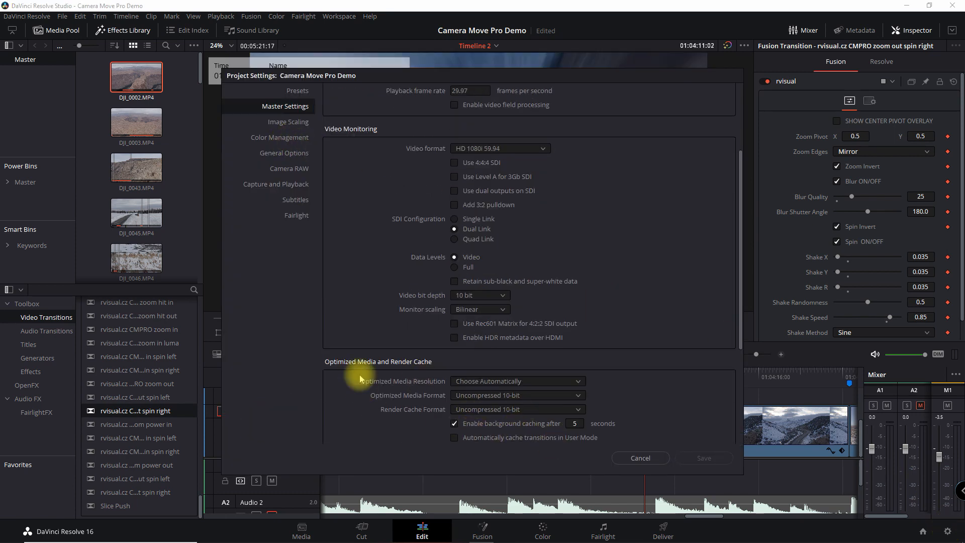
{"action": "mouse_move", "coordinate": [428, 371]}
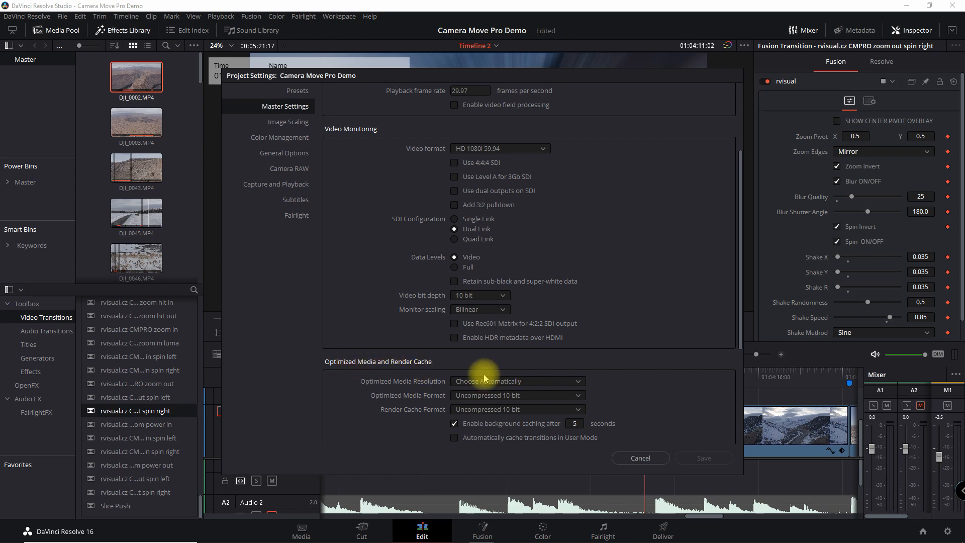
Set optimized media to DNxHR HQ, render cache to DNxHR SQ, enable auto-cache transitions, and save.
{"action": "left_click", "coordinate": [516, 396]}
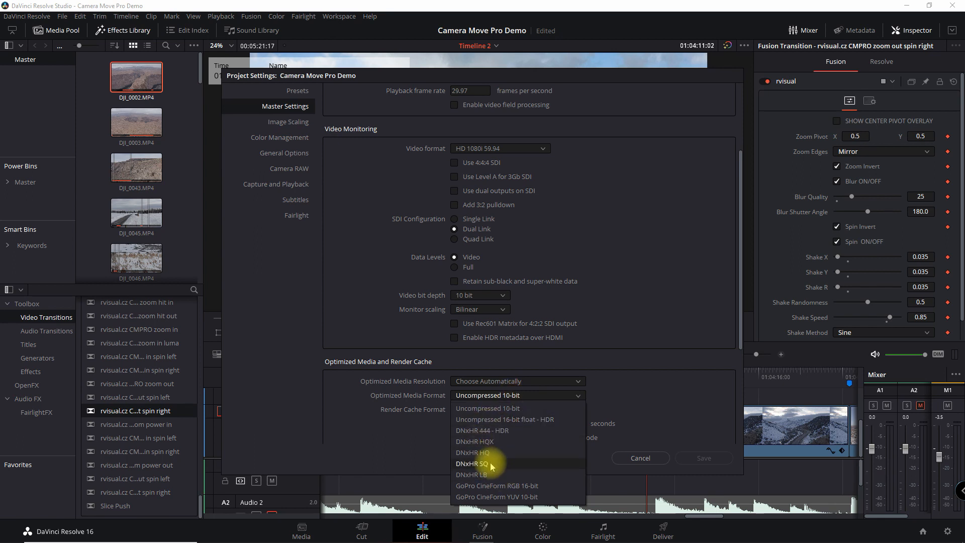
{"action": "left_click", "coordinate": [474, 441]}
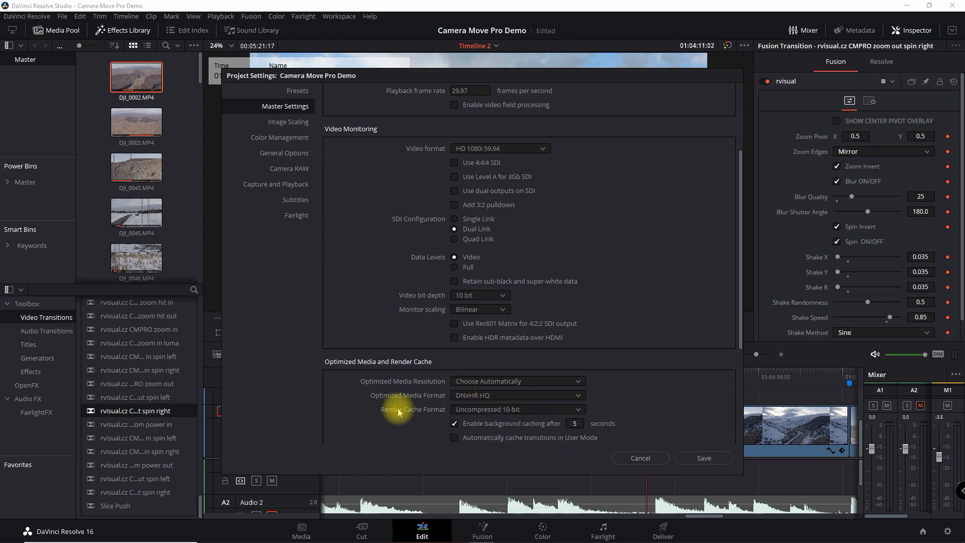
{"action": "mouse_move", "coordinate": [419, 419]}
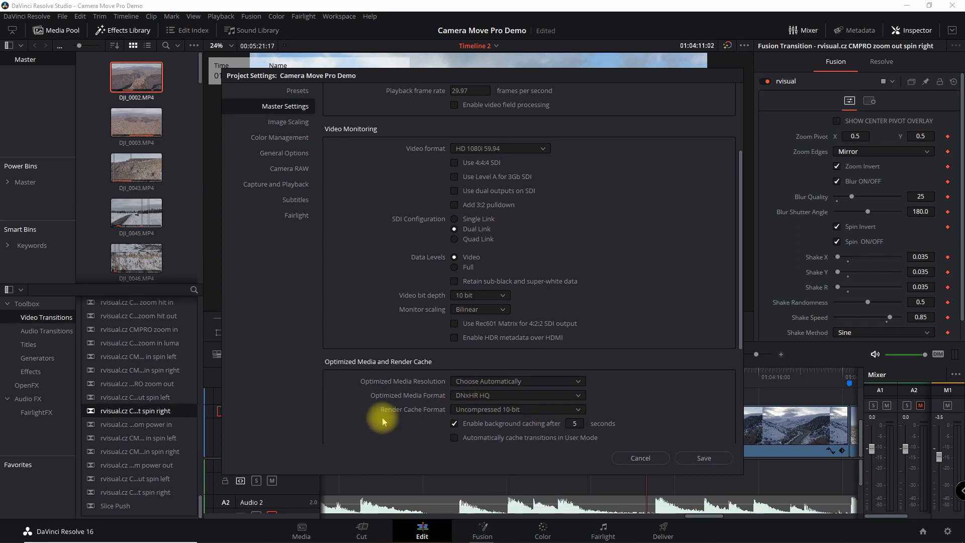
{"action": "left_click", "coordinate": [518, 409]}
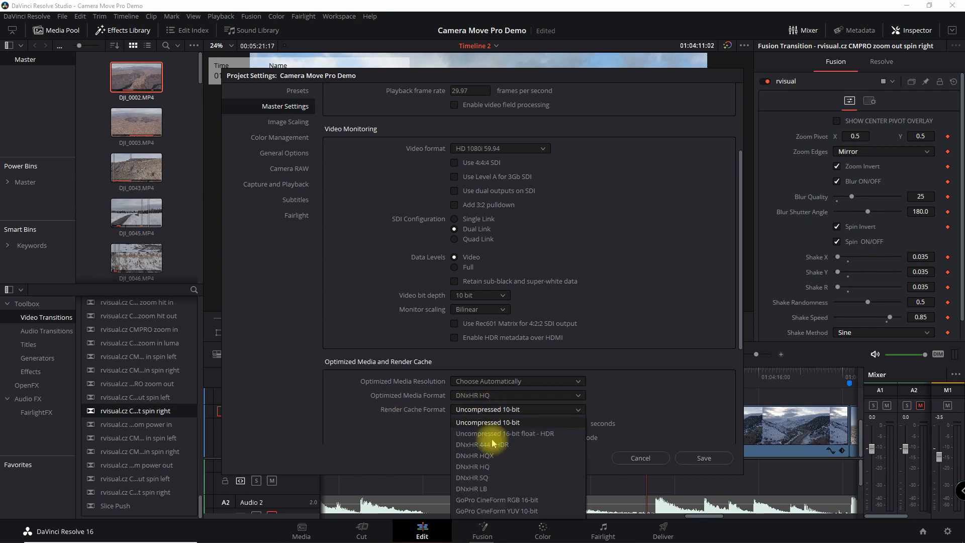
{"action": "left_click", "coordinate": [472, 478]}
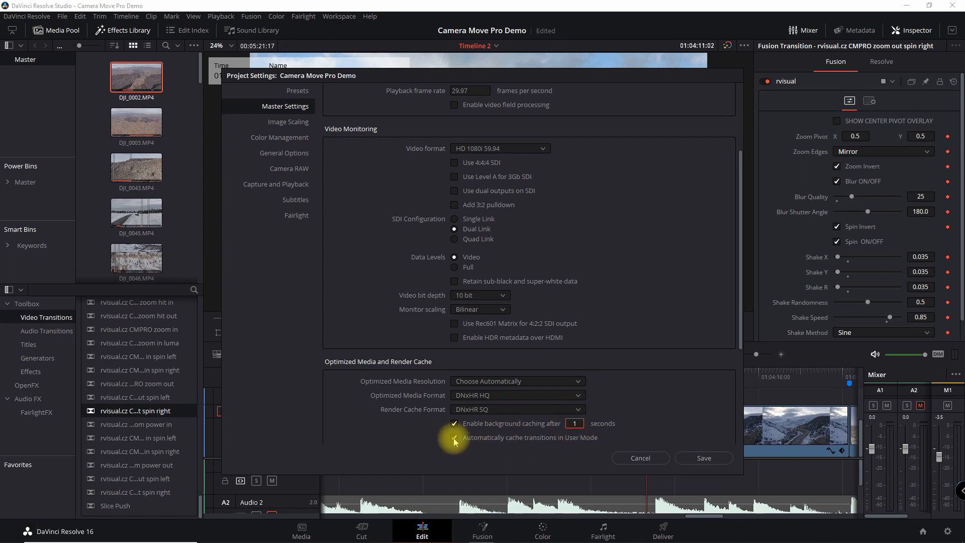
{"action": "left_click", "coordinate": [455, 437]}
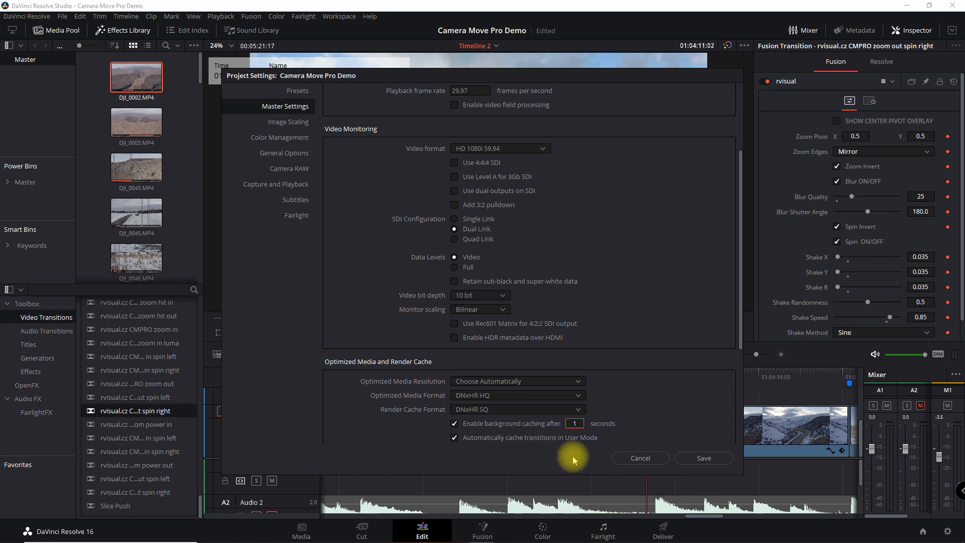
{"action": "mouse_move", "coordinate": [751, 456]}
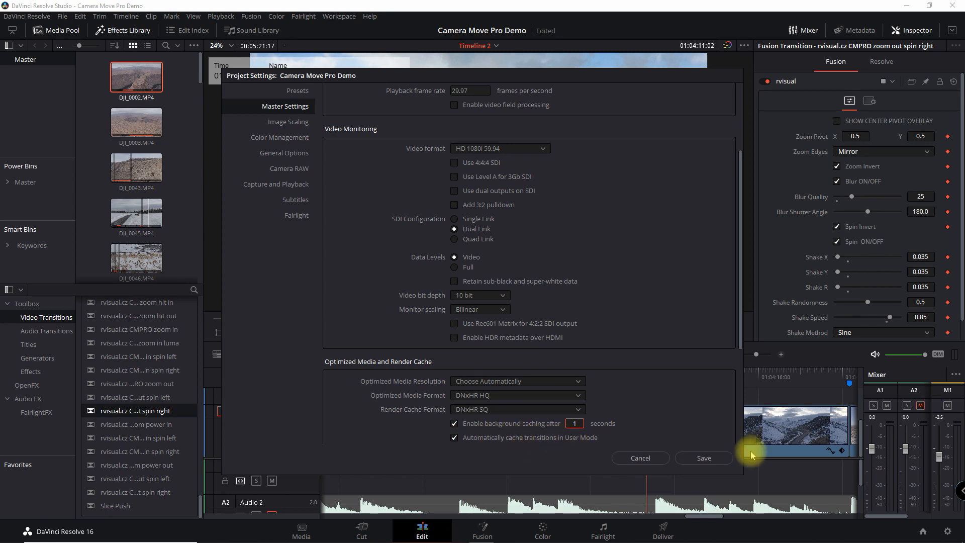
{"action": "left_click", "coordinate": [703, 458]}
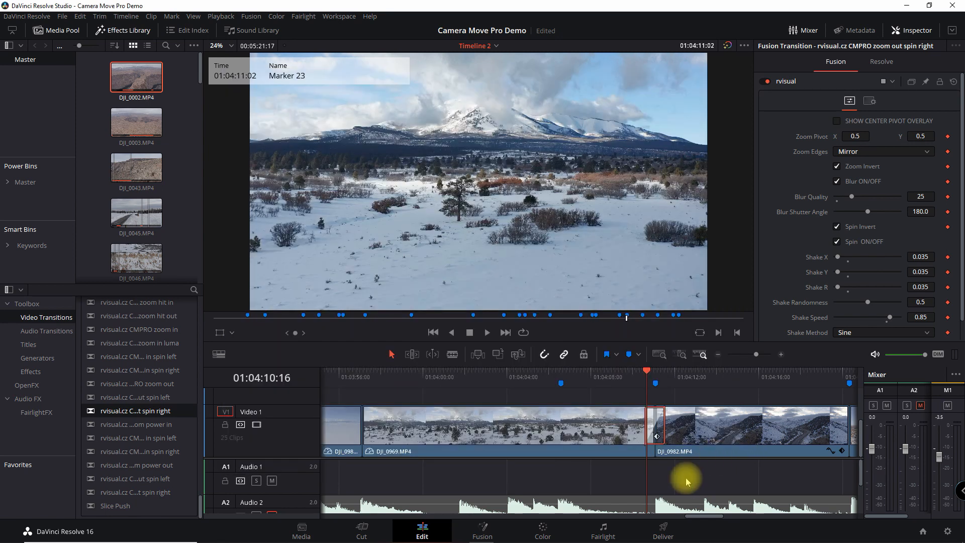
{"action": "mouse_move", "coordinate": [651, 392]}
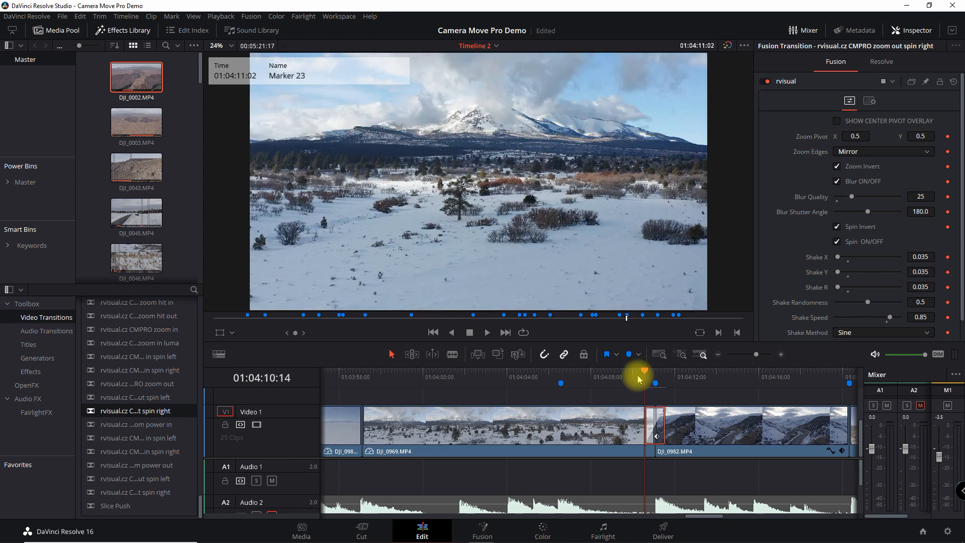
{"action": "left_click_drag", "start_coordinate": [644, 372], "coordinate": [633, 372]}
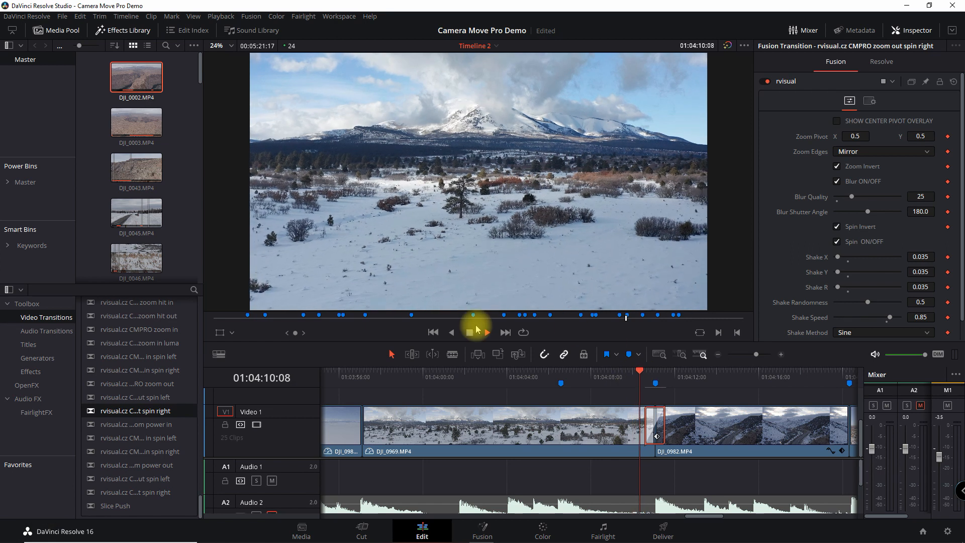
{"action": "left_click", "coordinate": [486, 332]}
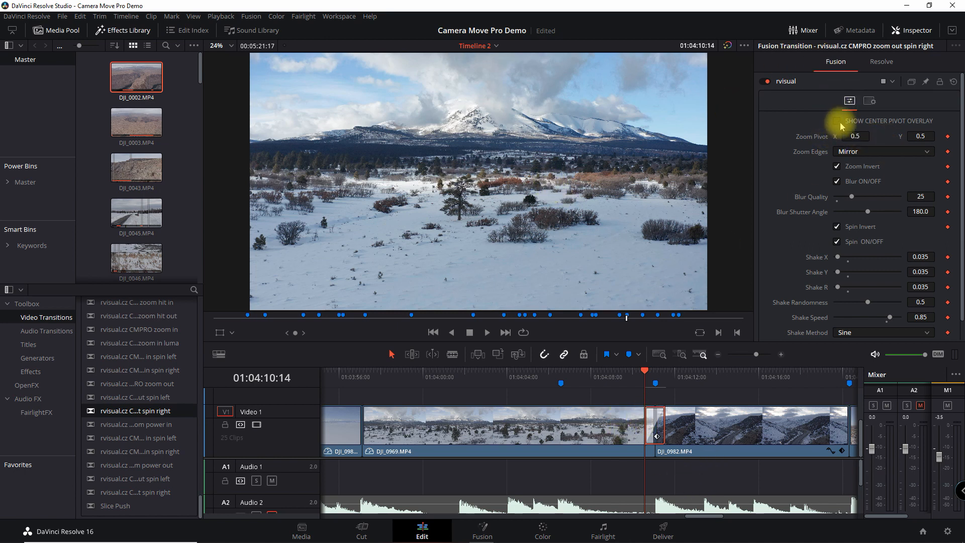
Enable Show Center Pivot Overlay and move the zoom pivot to X 0.324, Y 0.557.
{"action": "left_click", "coordinate": [837, 121]}
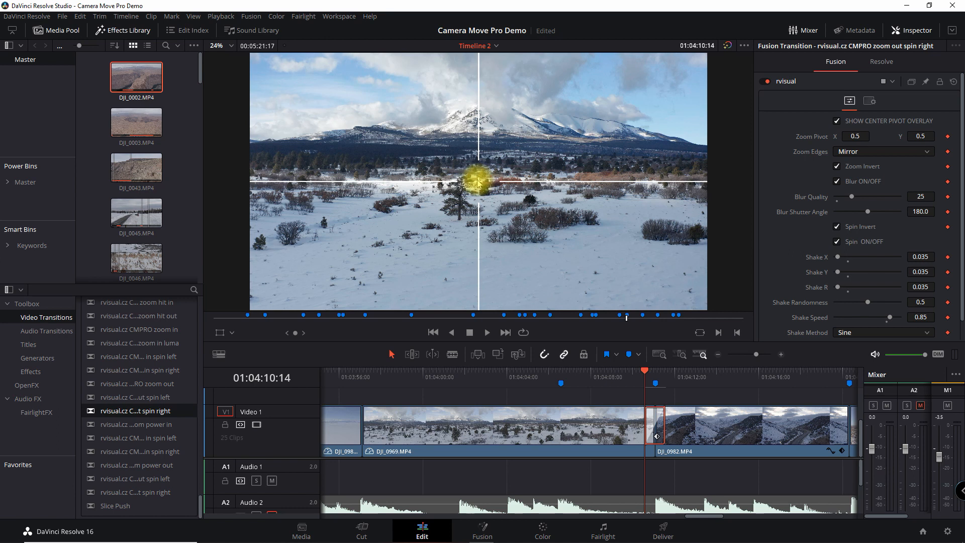
{"action": "left_click", "coordinate": [855, 136]}
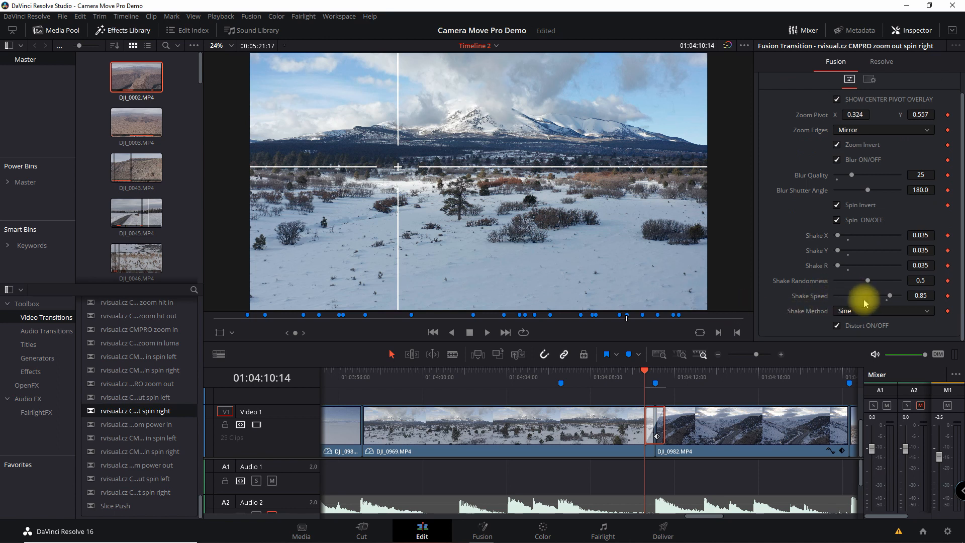
{"action": "mouse_move", "coordinate": [851, 177]}
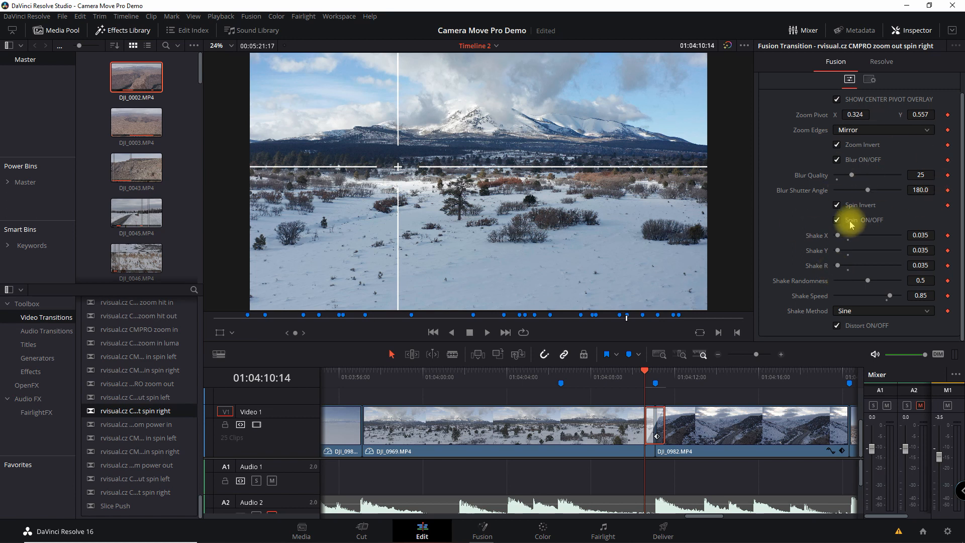
{"action": "mouse_move", "coordinate": [918, 212]}
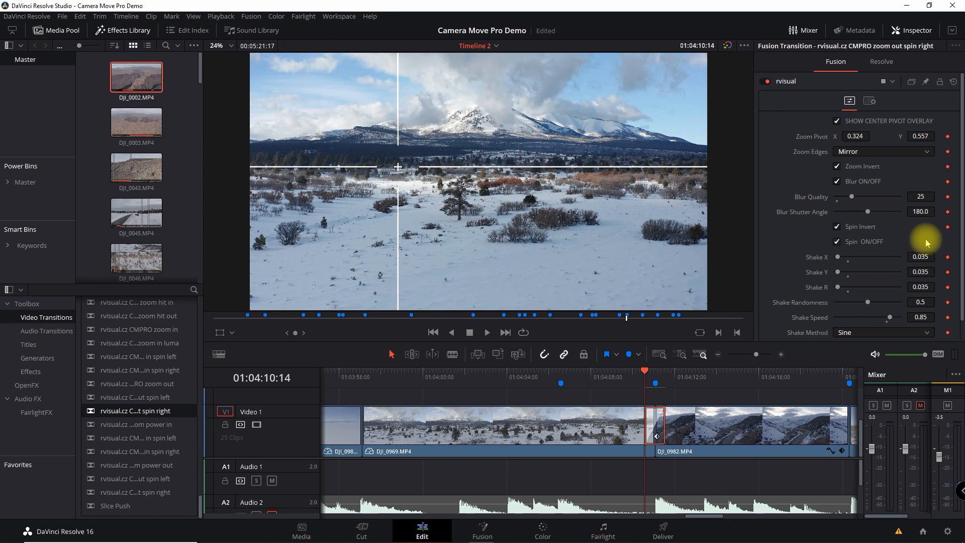
{"action": "mouse_move", "coordinate": [834, 121]}
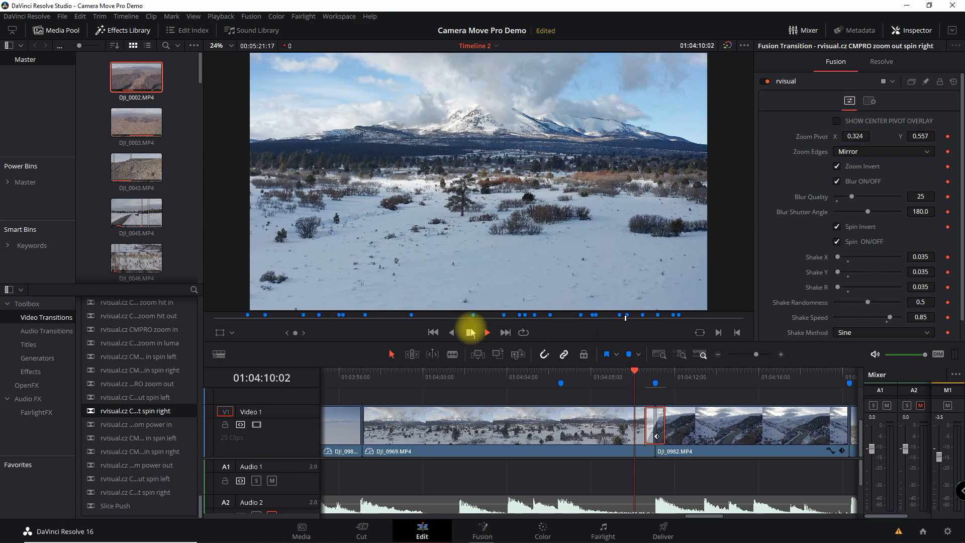
Play the timeline through the zoom-out spin-right transition onto the snowy highway clip.
{"action": "key", "text": "space"}
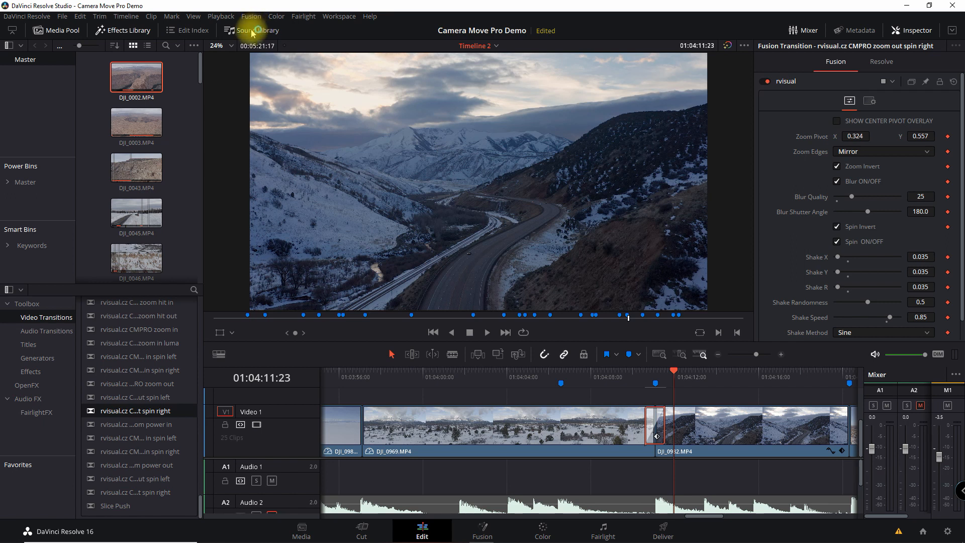
Open the Sound Library, clear the old search, and search for 'zoom out spin'.
{"action": "left_click", "coordinate": [251, 31]}
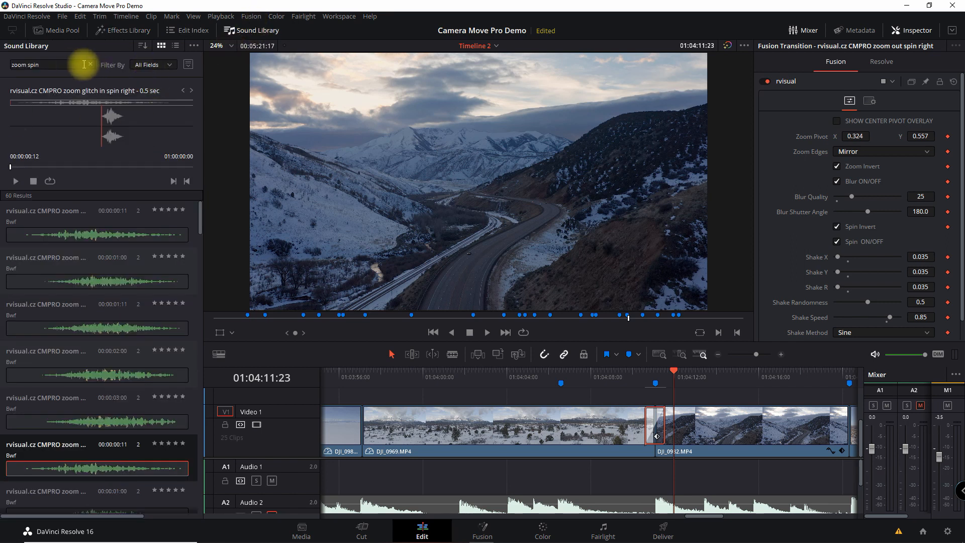
{"action": "left_click", "coordinate": [83, 63]}
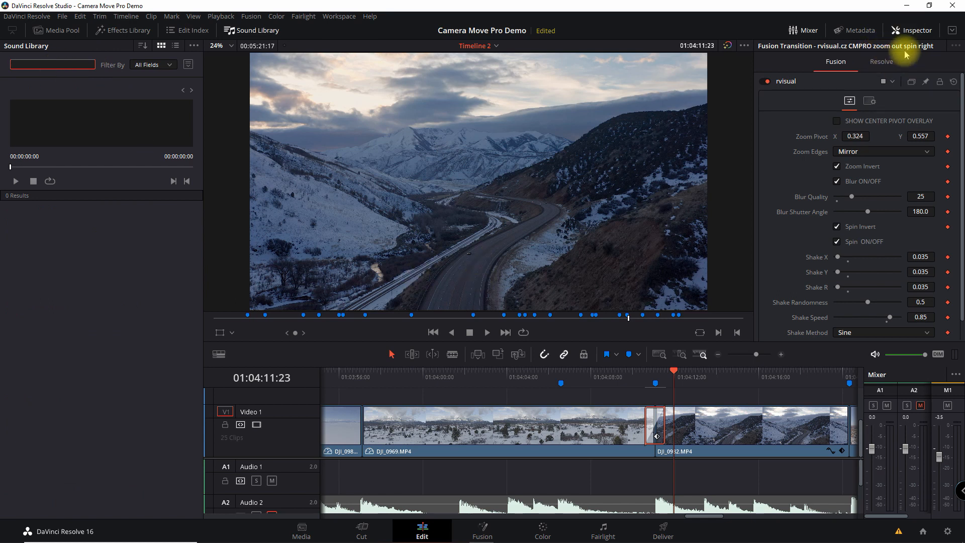
{"action": "type", "text": "z"}
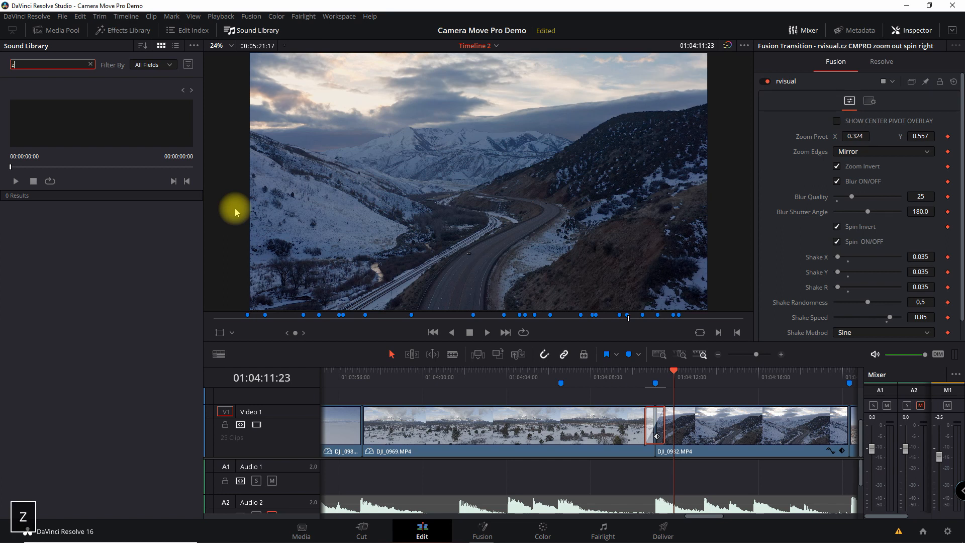
{"action": "type", "text": "zoom out spin"}
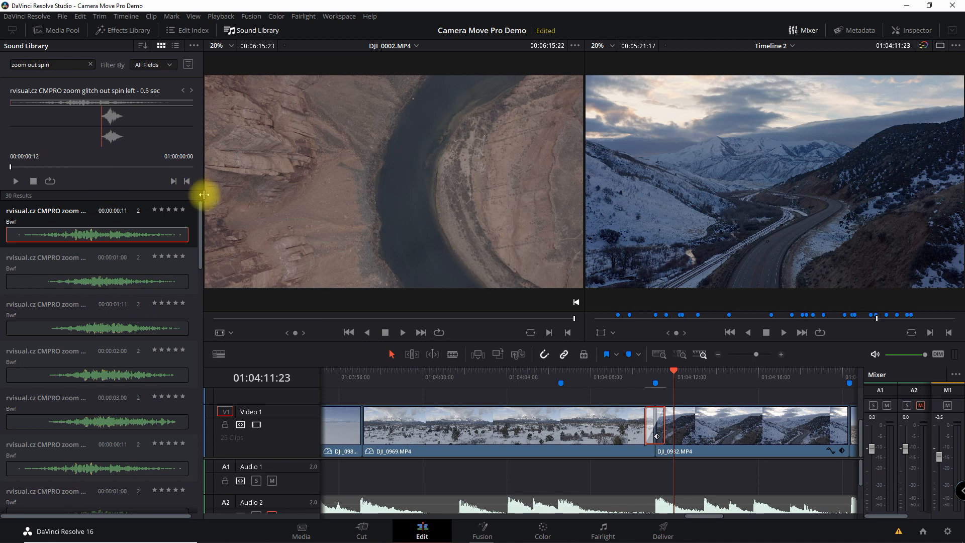
Widen the Sound Library panel and scroll to the CMPRO zoom out spin right effects.
{"action": "left_click_drag", "start_coordinate": [205, 195], "coordinate": [236, 195]}
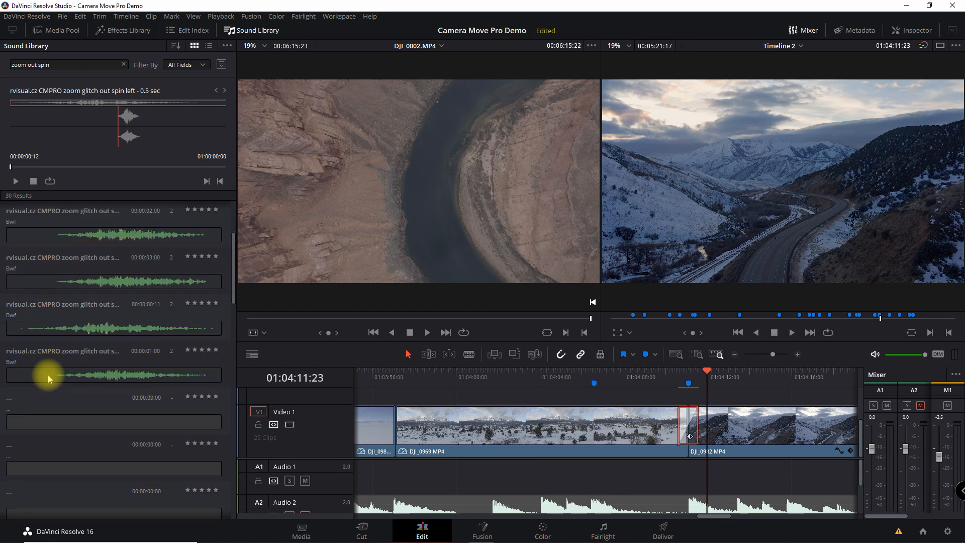
{"action": "scroll", "scroll_direction": "down", "scroll_amount": 3}
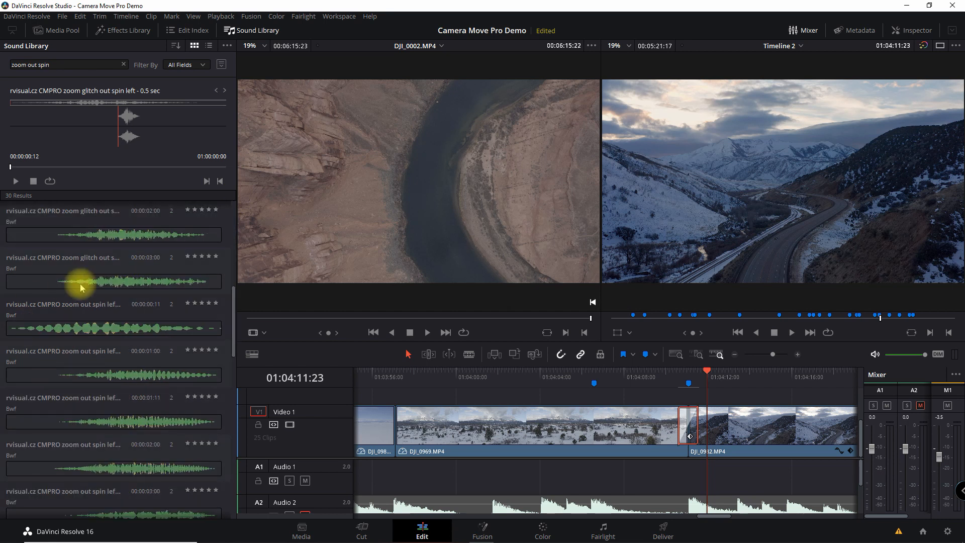
{"action": "scroll", "scroll_direction": "down", "scroll_amount": 3}
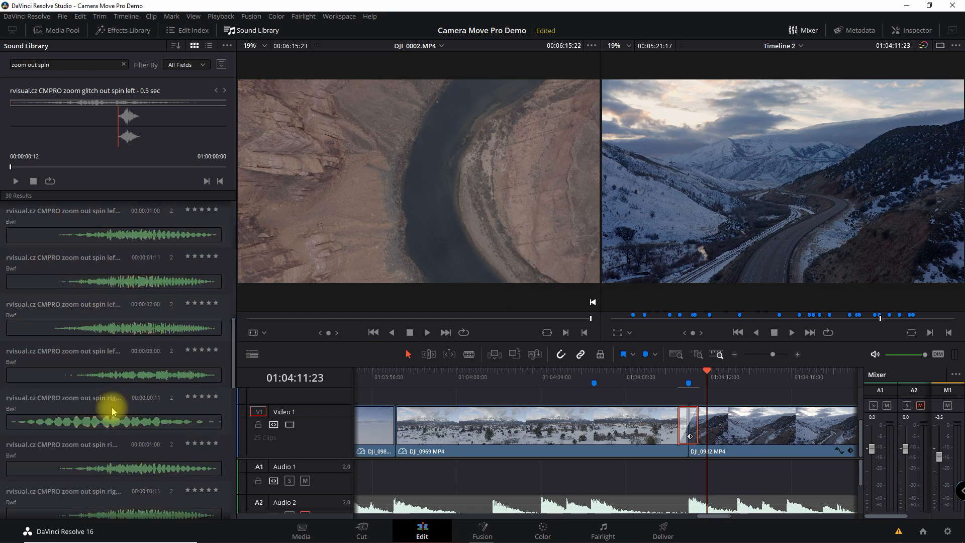
{"action": "scroll", "scroll_direction": "down", "scroll_amount": 3}
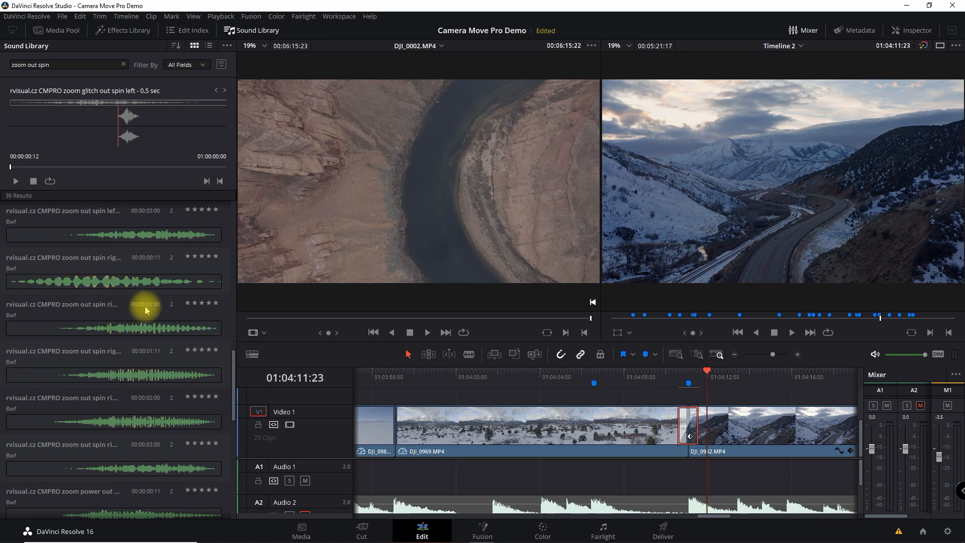
{"action": "mouse_move", "coordinate": [154, 481]}
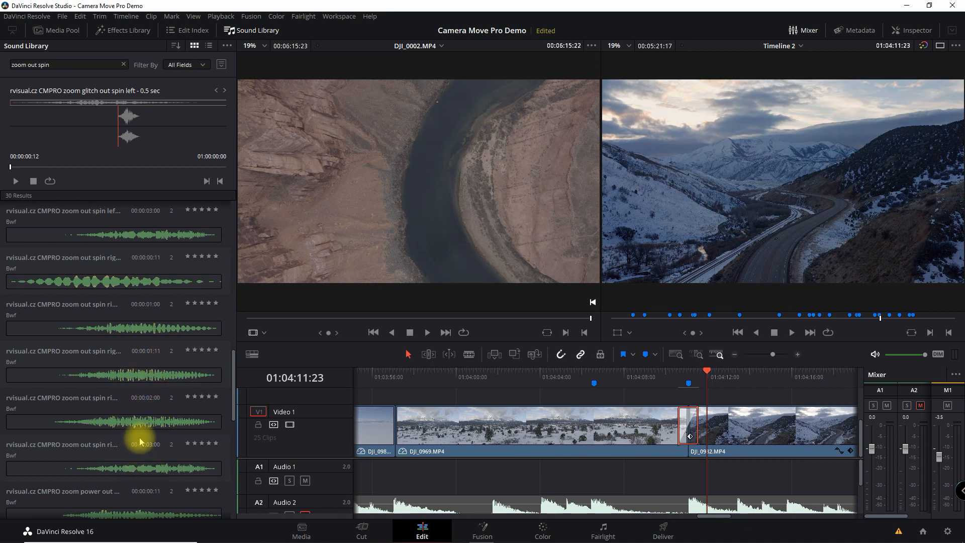
{"action": "mouse_move", "coordinate": [152, 307]}
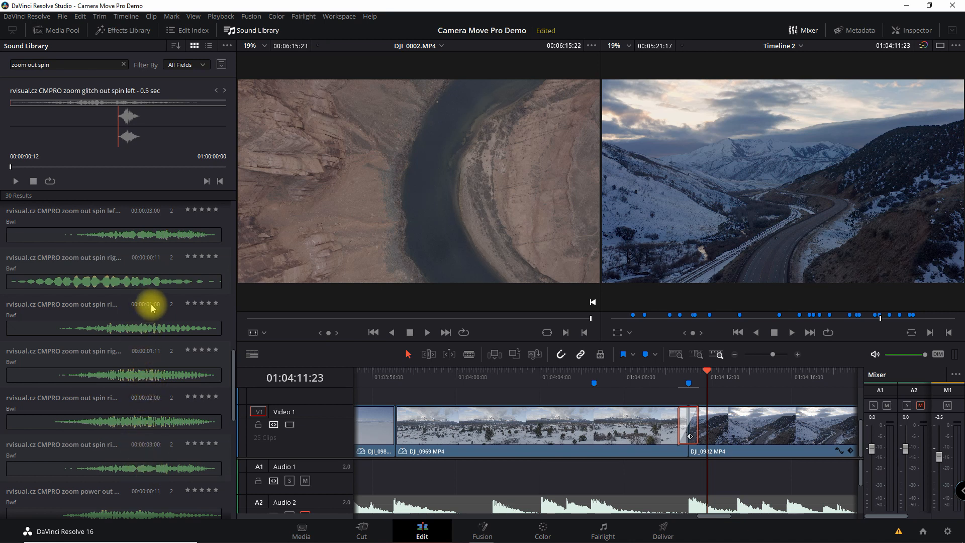
{"action": "mouse_move", "coordinate": [150, 357]}
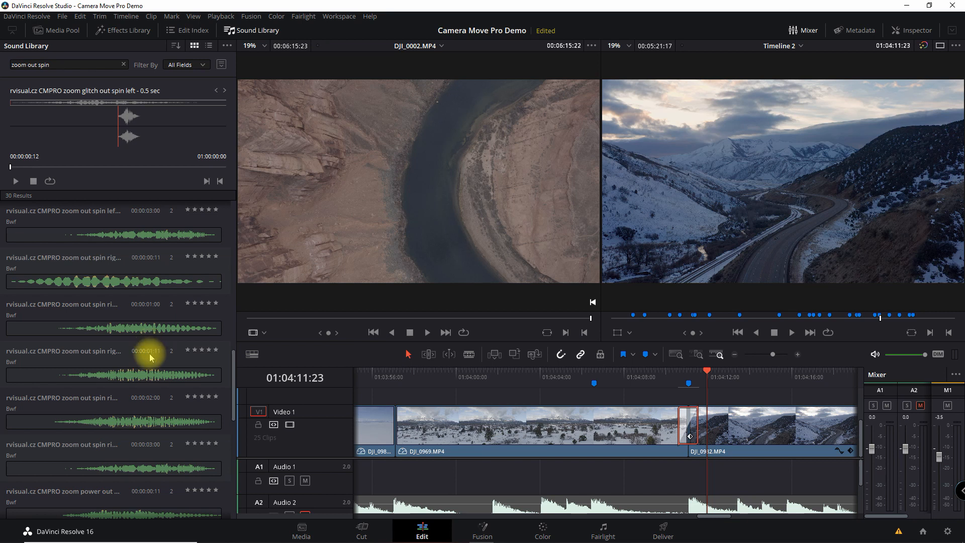
{"action": "mouse_move", "coordinate": [151, 447]}
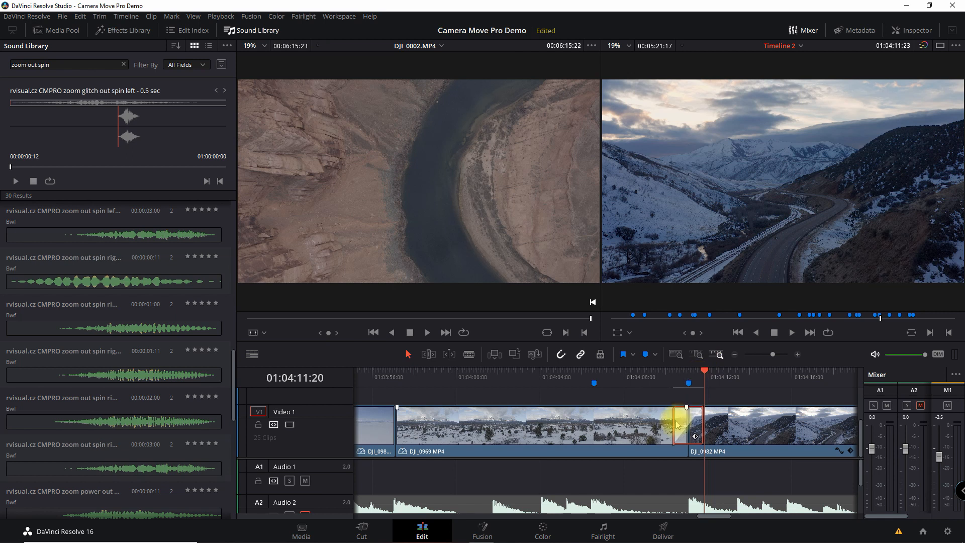
Open the transition's Inspector settings to confirm its 1.5-second, 36-frame duration.
{"action": "left_click", "coordinate": [916, 30]}
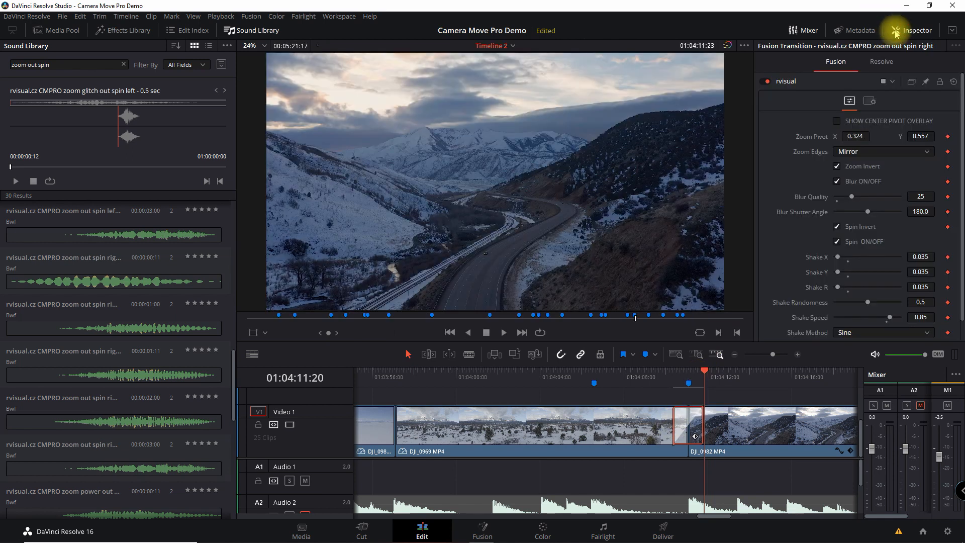
{"action": "mouse_move", "coordinate": [881, 187]}
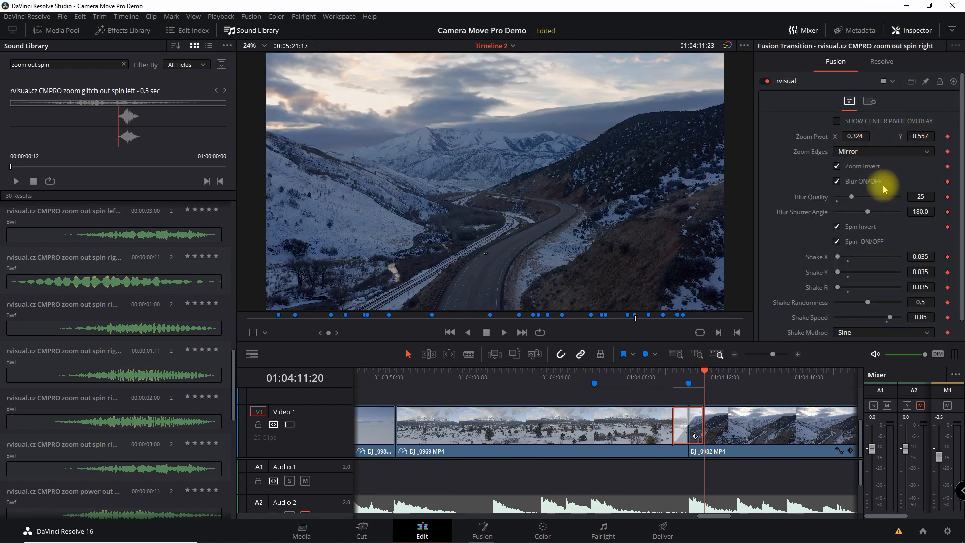
{"action": "left_click", "coordinate": [882, 61]}
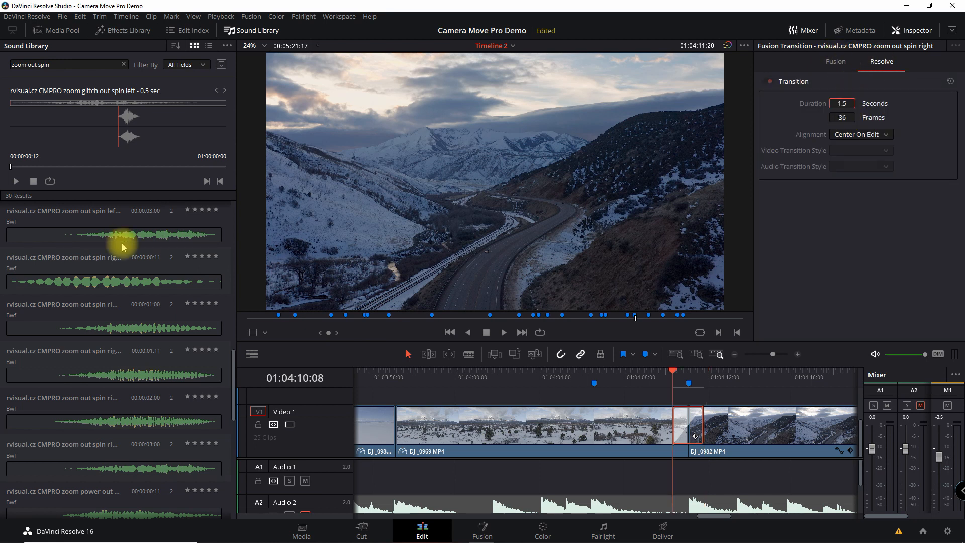
{"action": "mouse_move", "coordinate": [127, 357]}
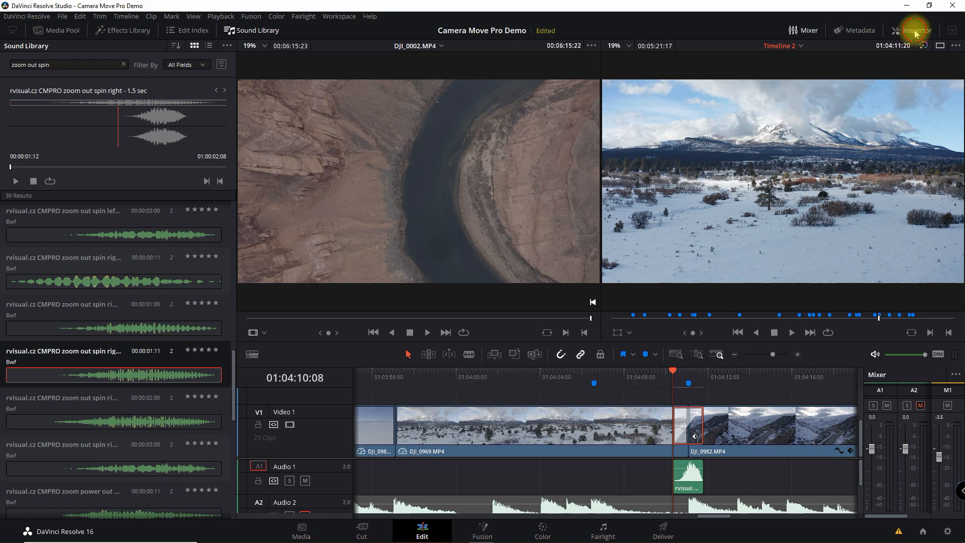
Reopen the Inspector, place the playhead before the transition, and return to video transitions.
{"action": "left_click", "coordinate": [917, 30]}
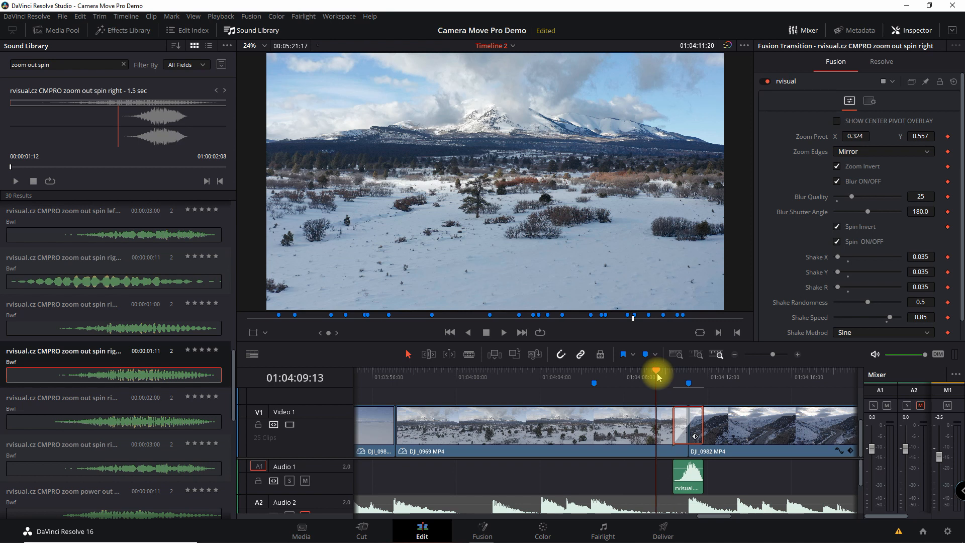
{"action": "left_click", "coordinate": [503, 331]}
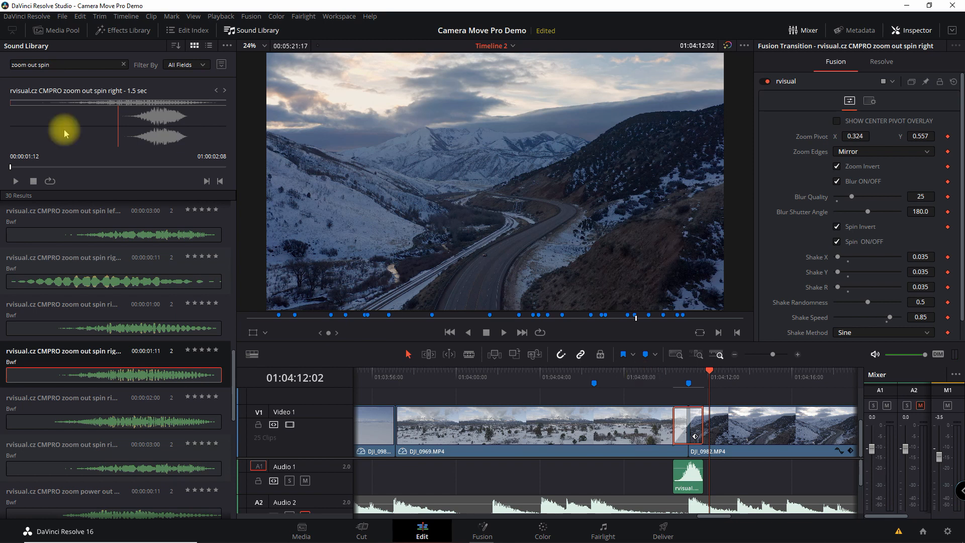
{"action": "left_click", "coordinate": [122, 30]}
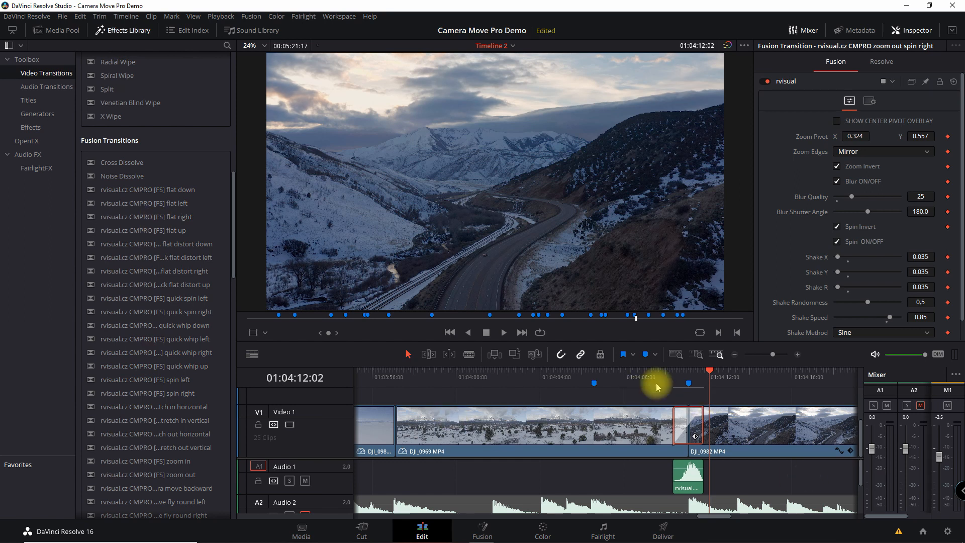
Scroll the Fusion Transitions list to the stretch, camera move, warp and compress spin presets.
{"action": "scroll", "scroll_direction": "down", "scroll_amount": 3}
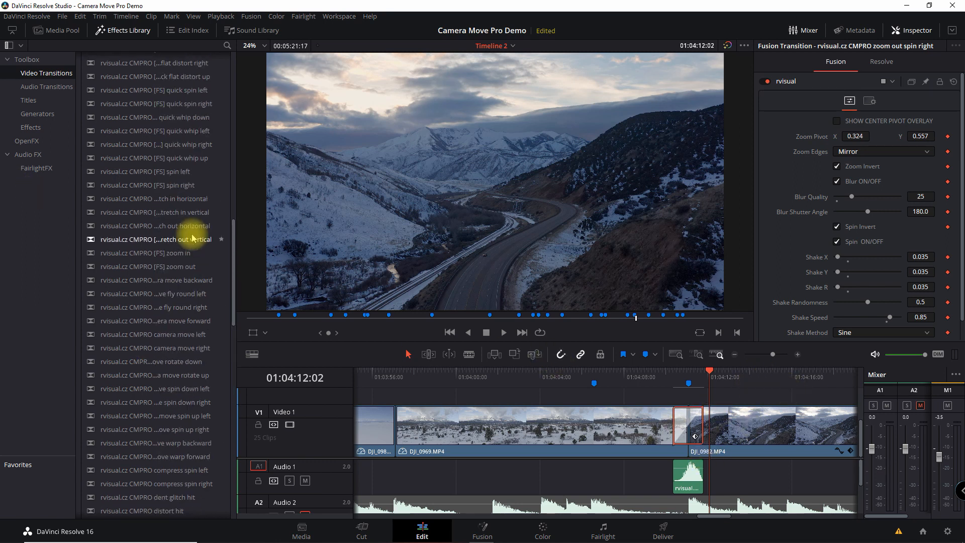
{"action": "mouse_move", "coordinate": [155, 266]}
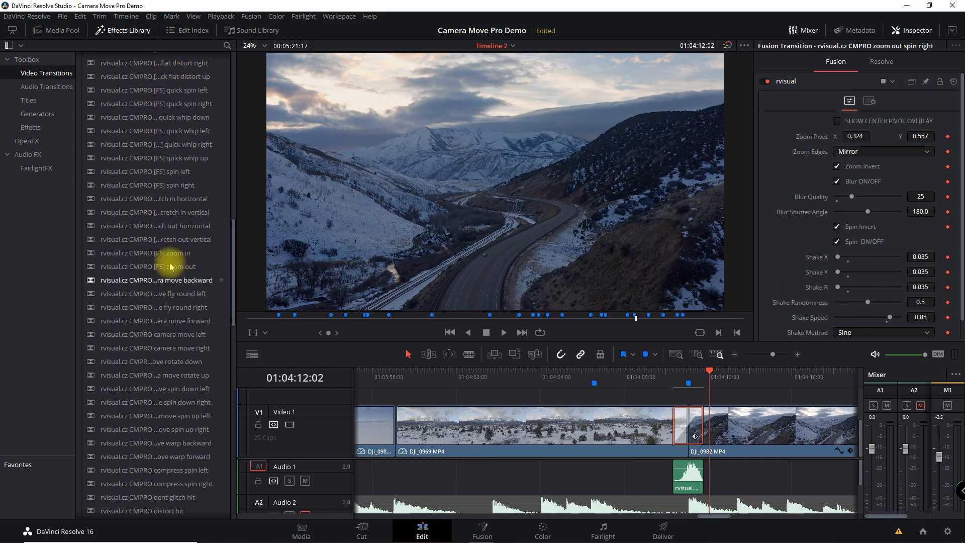
{"action": "mouse_move", "coordinate": [154, 253]}
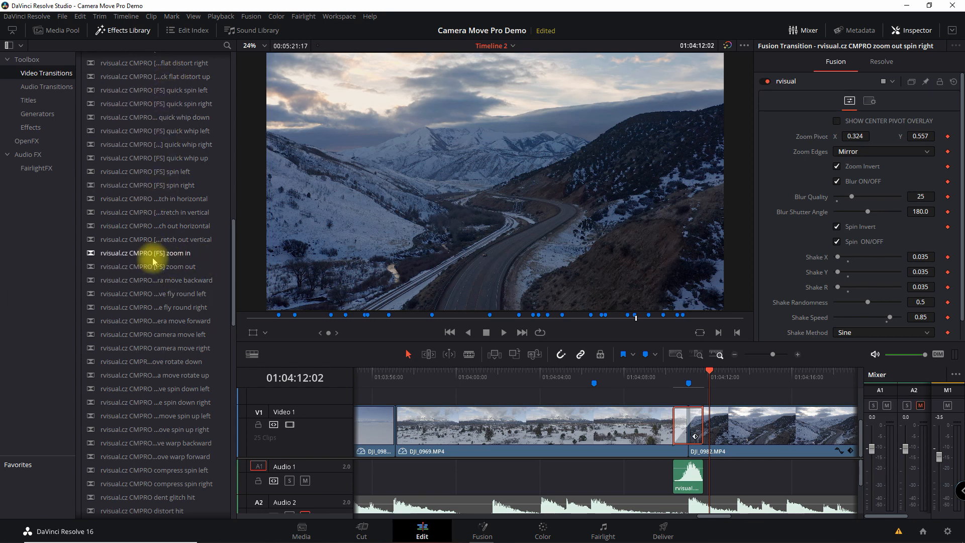